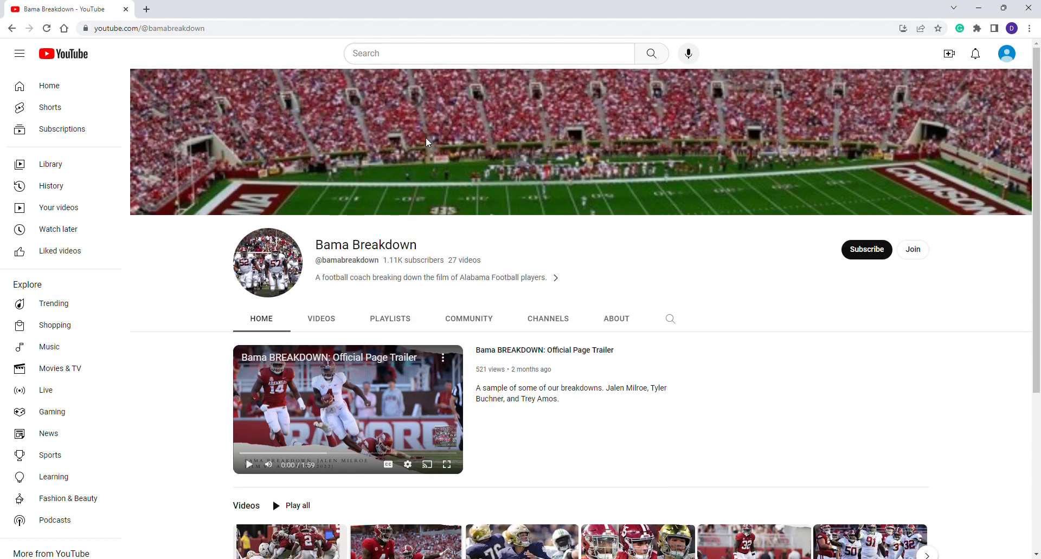
{"action": "mouse_move", "coordinate": [524, 205]}
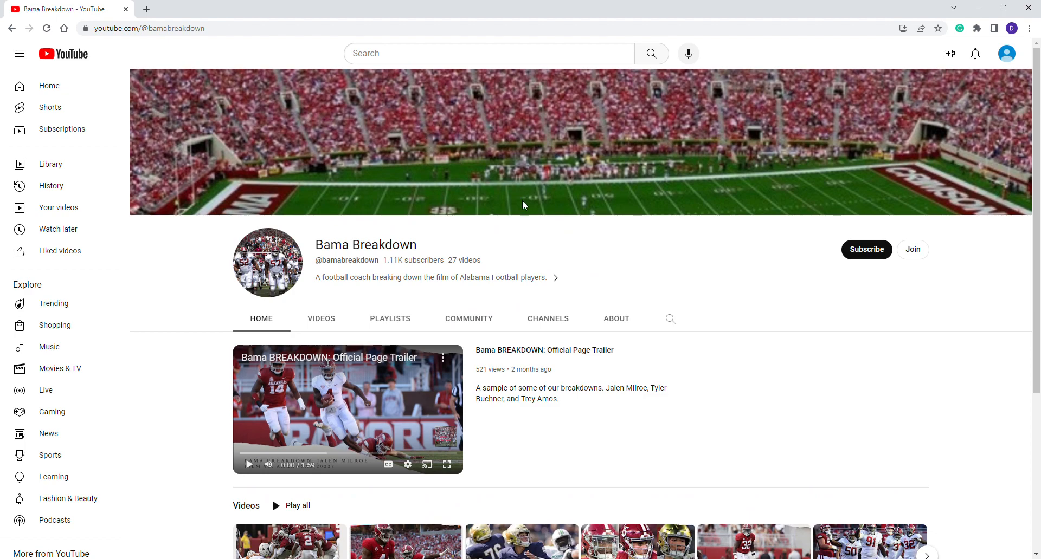
Step: Open the 'Alabama vs Texas - BAMA BREAKDOWN: What Went Wrong' Week Two film review video
{"action": "scroll", "scroll_direction": "down", "scroll_amount": 3}
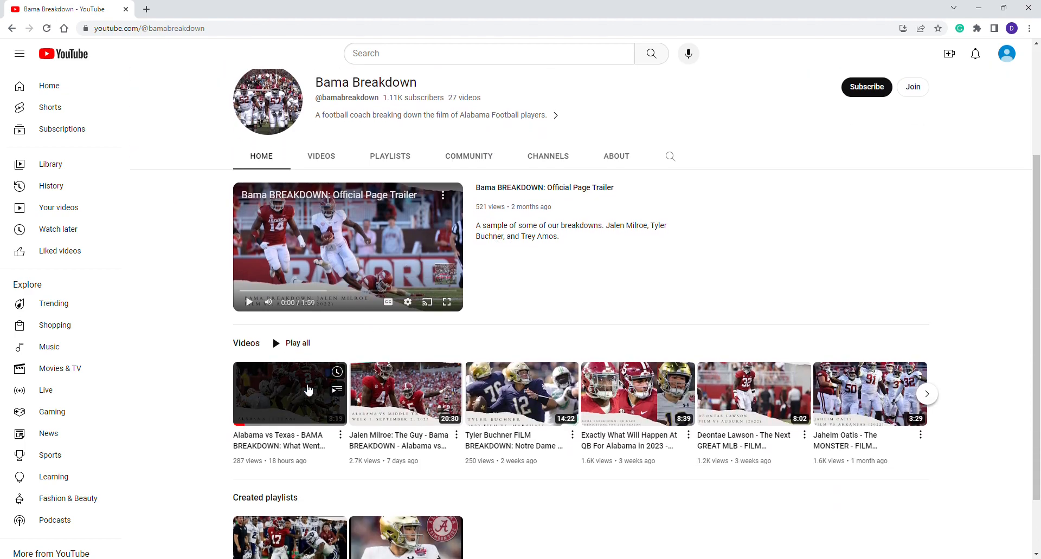
{"action": "left_click", "coordinate": [290, 394]}
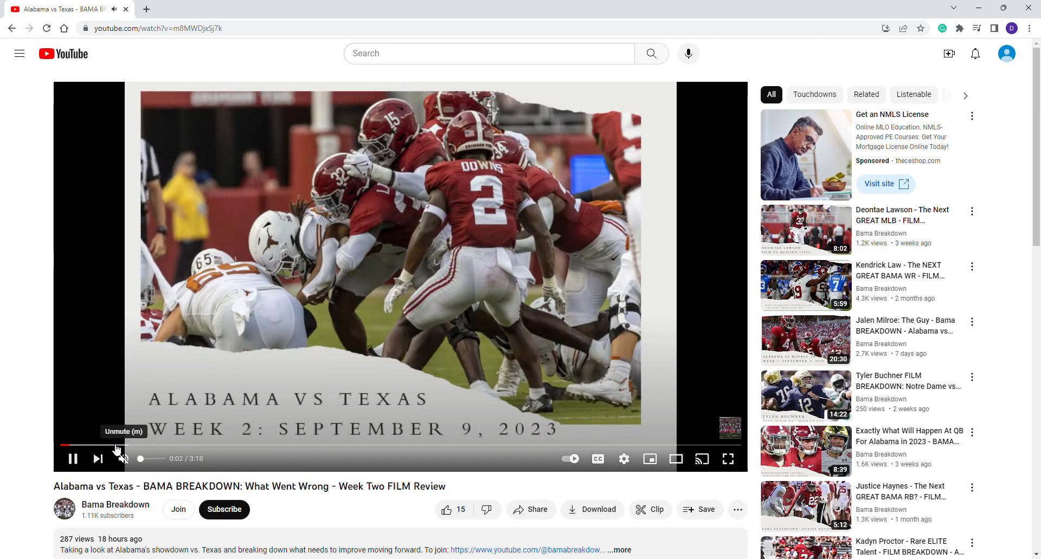
{"action": "scroll", "scroll_direction": "down", "scroll_amount": 3}
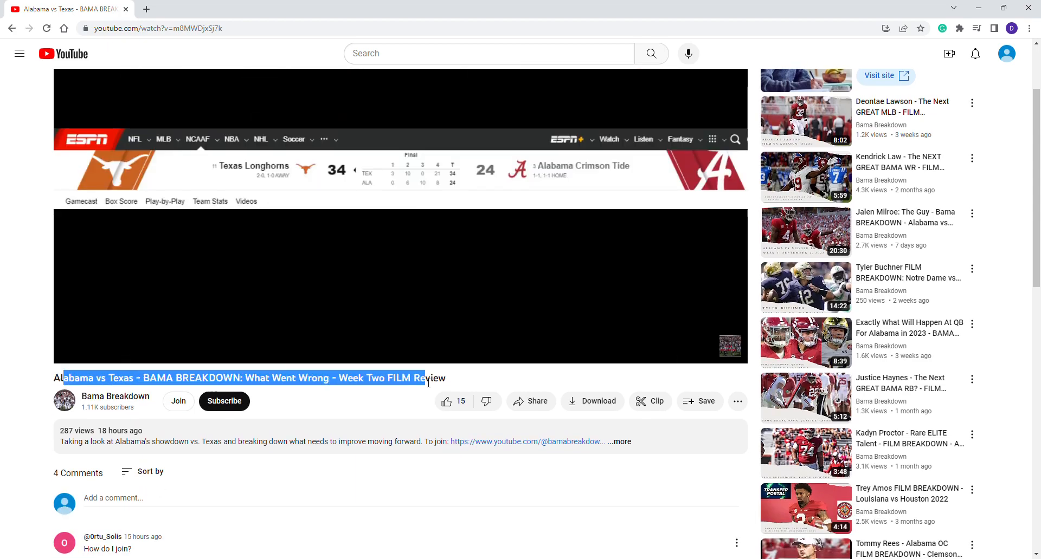
{"action": "mouse_move", "coordinate": [178, 401]}
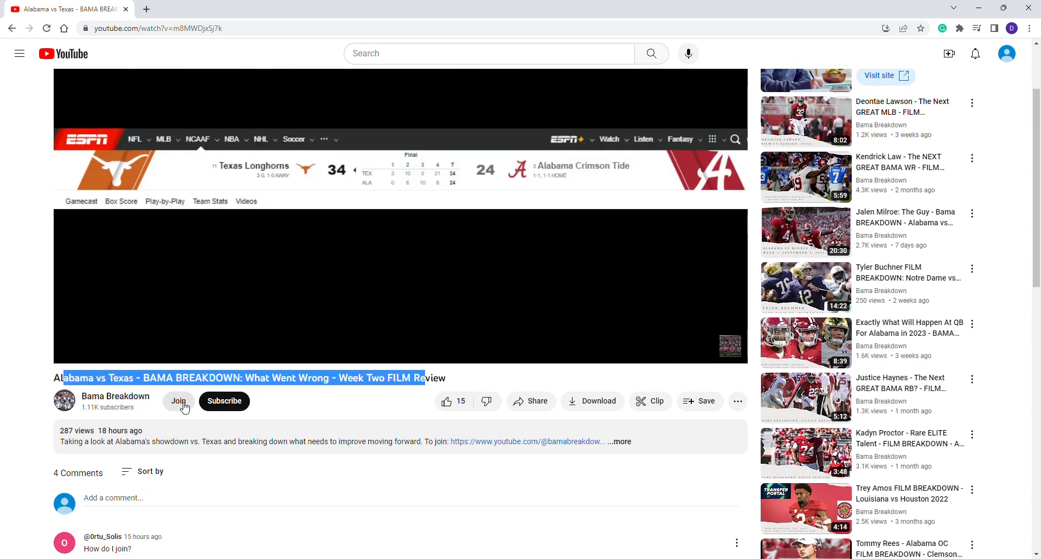
Step: Join Bama Breakdown to view the Crimson tier at $9.99/month and its loyalty badges
{"action": "left_click", "coordinate": [178, 402]}
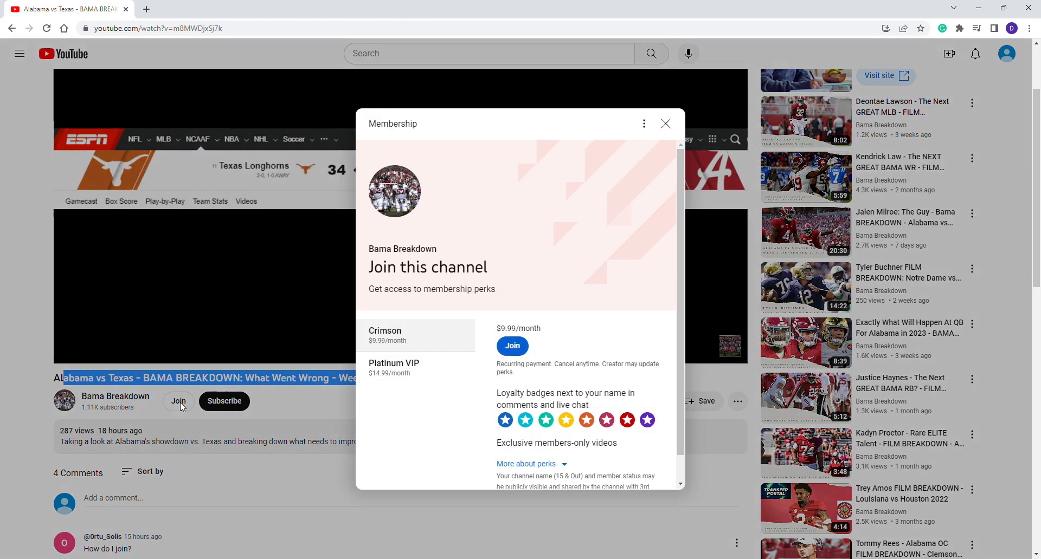
{"action": "scroll", "scroll_direction": "down", "scroll_amount": 3}
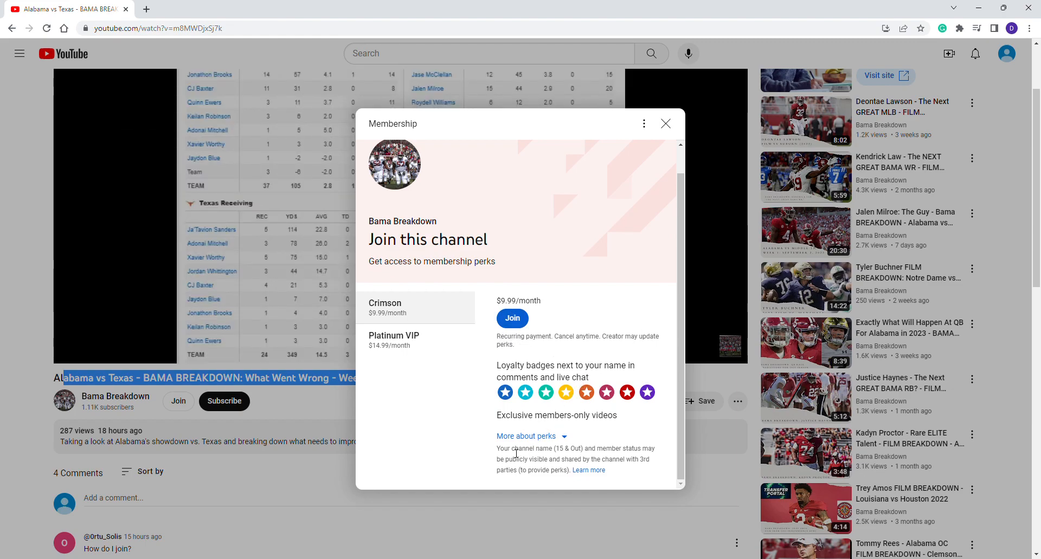
{"action": "mouse_move", "coordinate": [568, 400]}
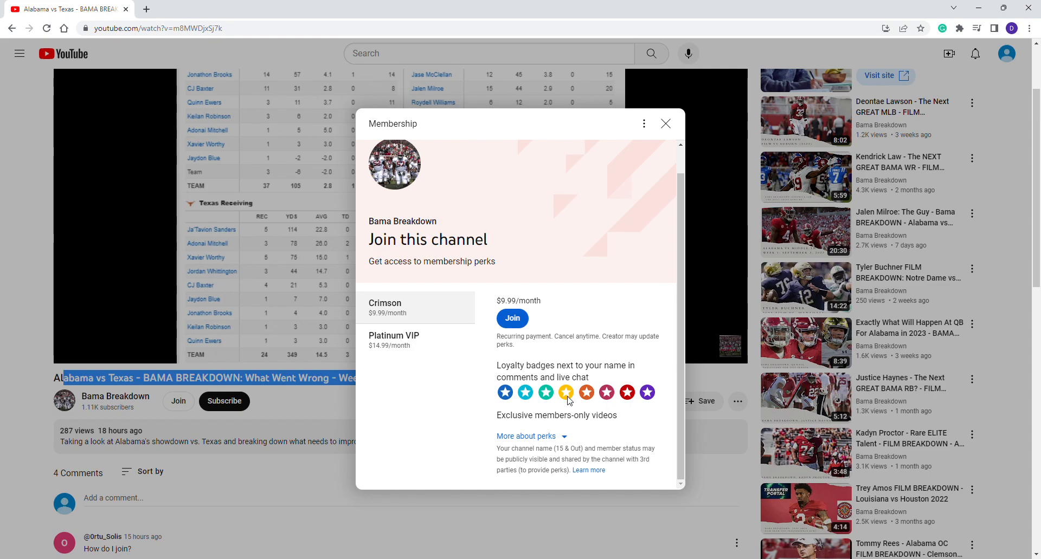
Step: Select the Platinum VIP tier to show $14.99/month with members-only polls and weekly Q&A
{"action": "left_click", "coordinate": [394, 340]}
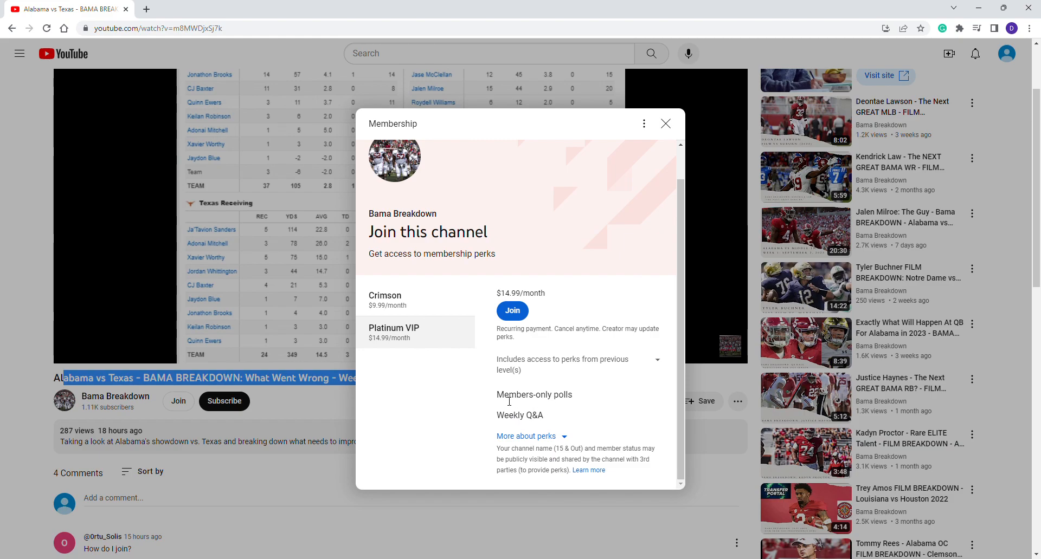
{"action": "double_click", "coordinate": [534, 396]}
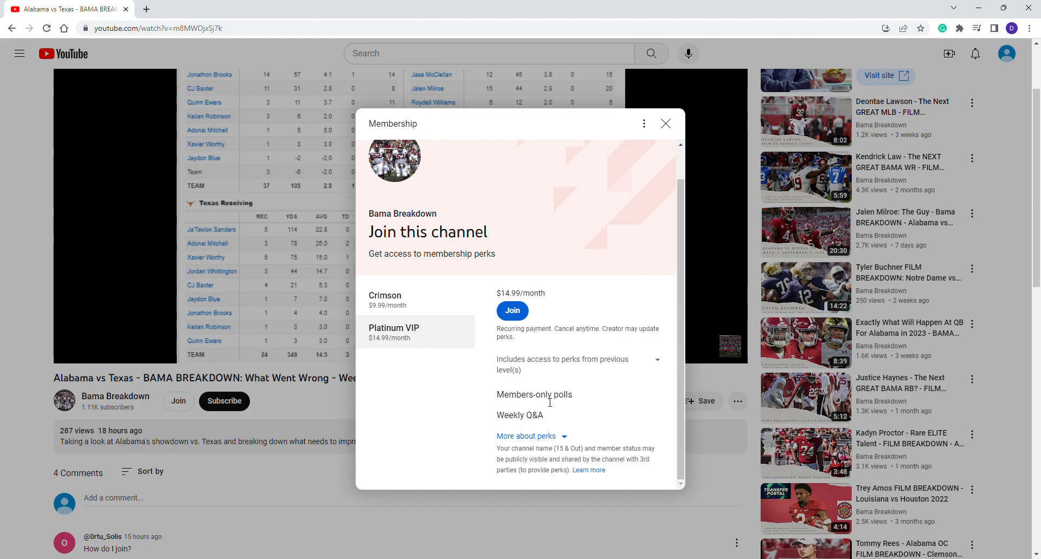
{"action": "mouse_move", "coordinate": [549, 374]}
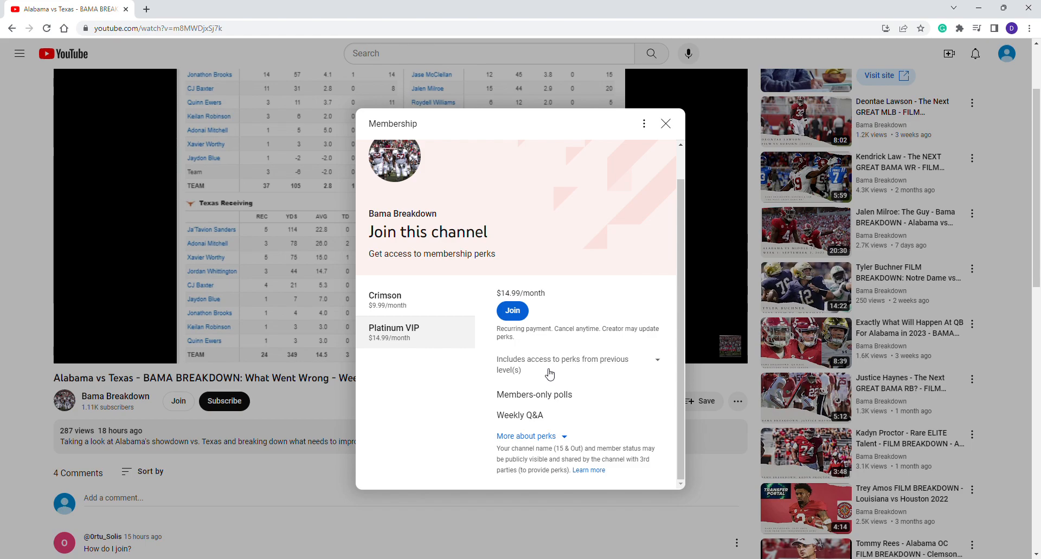
{"action": "mouse_move", "coordinate": [540, 391]}
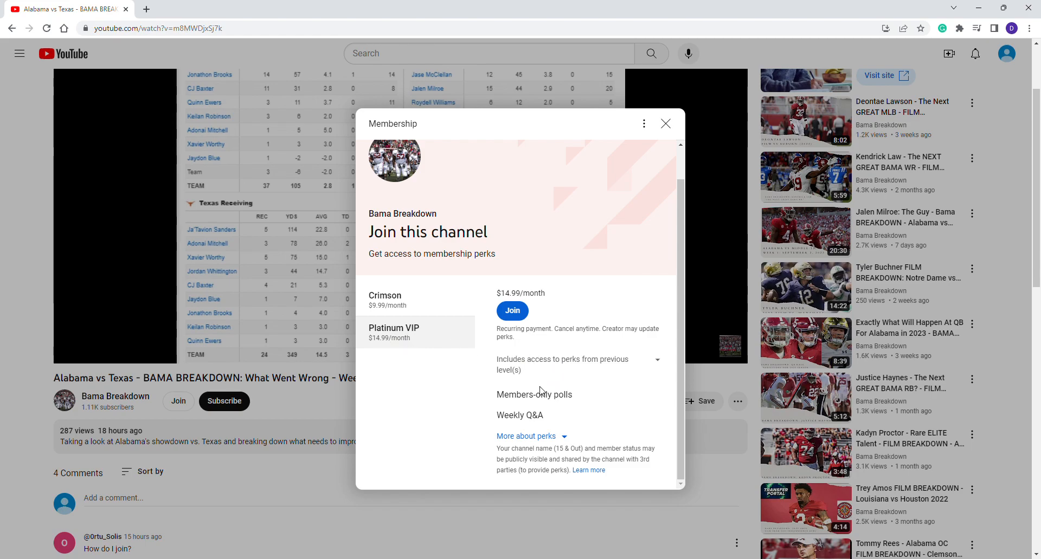
{"action": "mouse_move", "coordinate": [590, 361]}
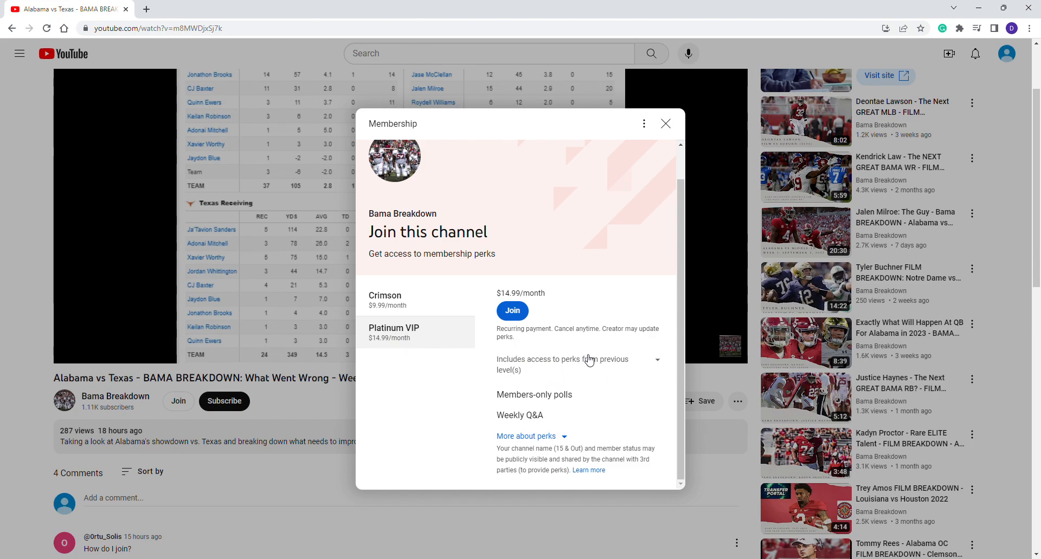
{"action": "mouse_move", "coordinate": [589, 291]}
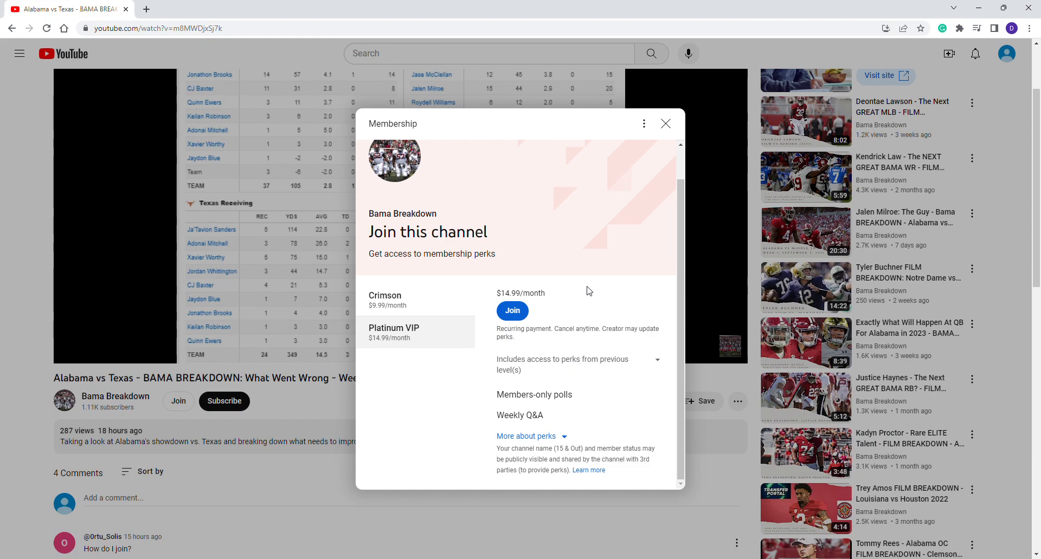
{"action": "mouse_move", "coordinate": [480, 131]}
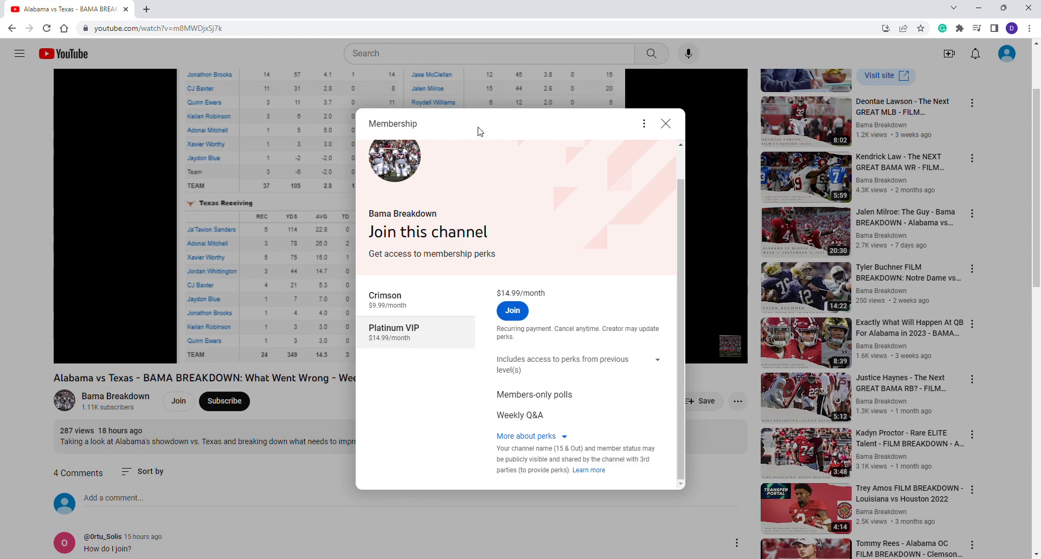
{"action": "mouse_move", "coordinate": [471, 133]}
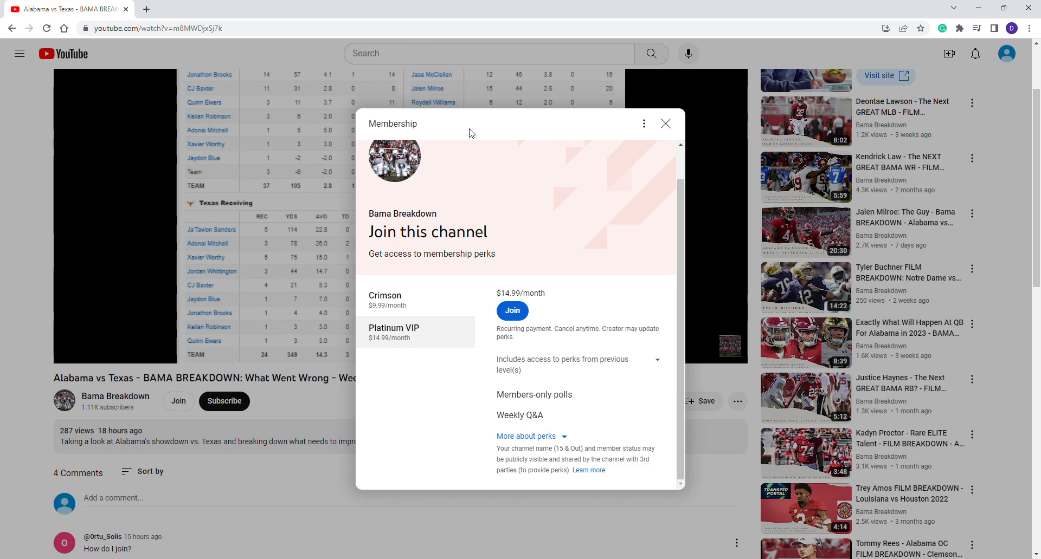
{"action": "mouse_move", "coordinate": [223, 114]}
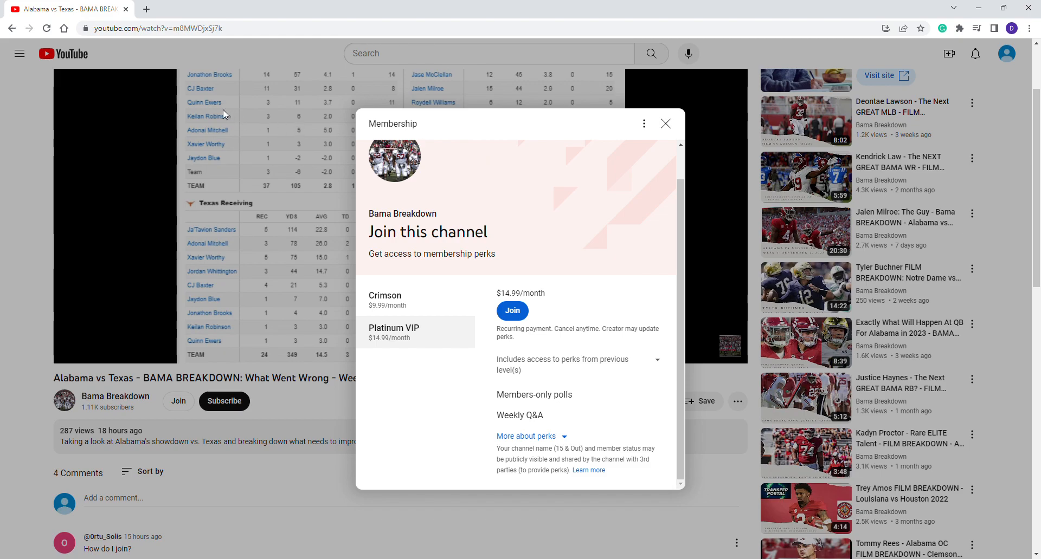
{"action": "mouse_move", "coordinate": [166, 91]}
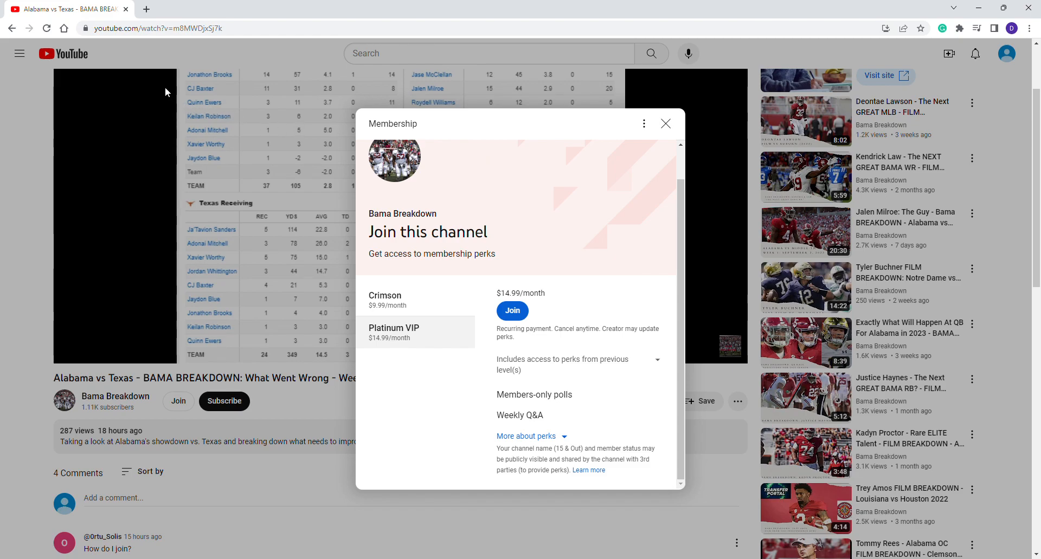